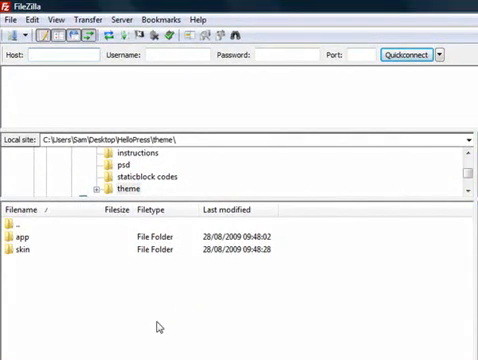
Connect to the Net Sales Demo site from the Site Manager and scroll the local file list.
left_click(12, 19)
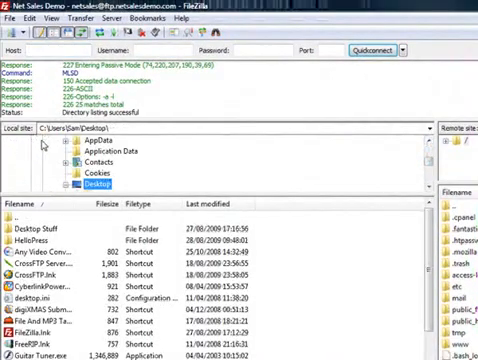
scroll("down", 3)
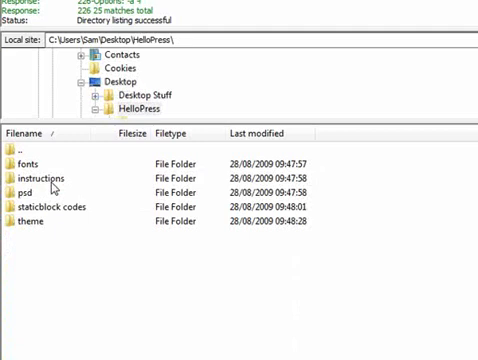
mouse_move(37, 225)
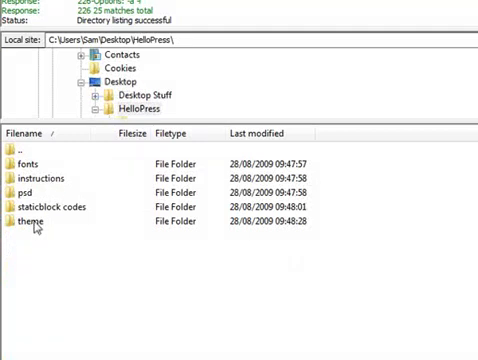